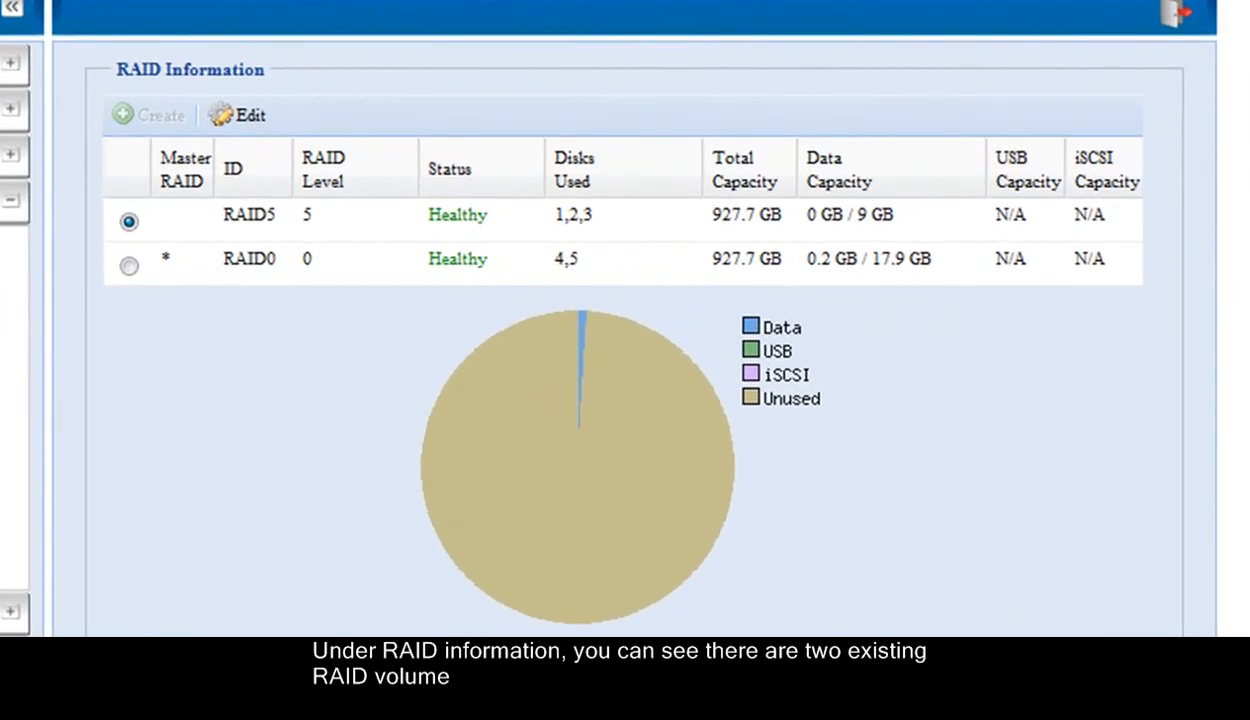
mouse_move(360, 222)
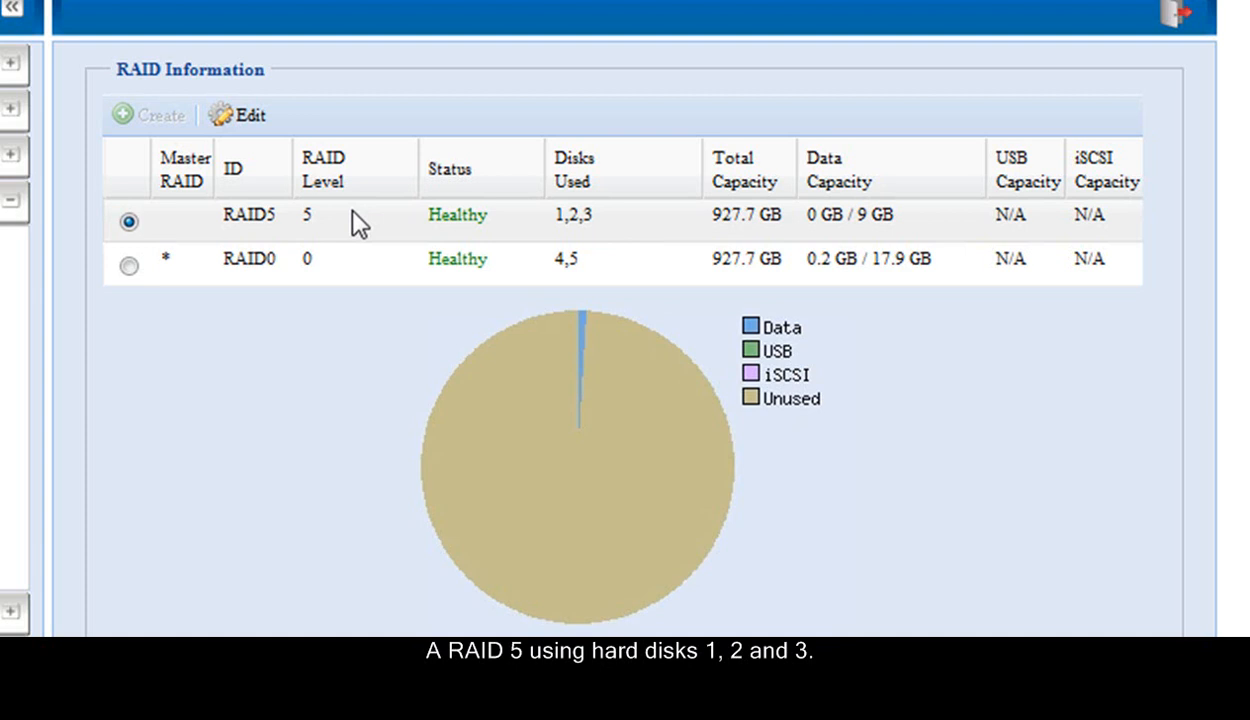
mouse_move(358, 260)
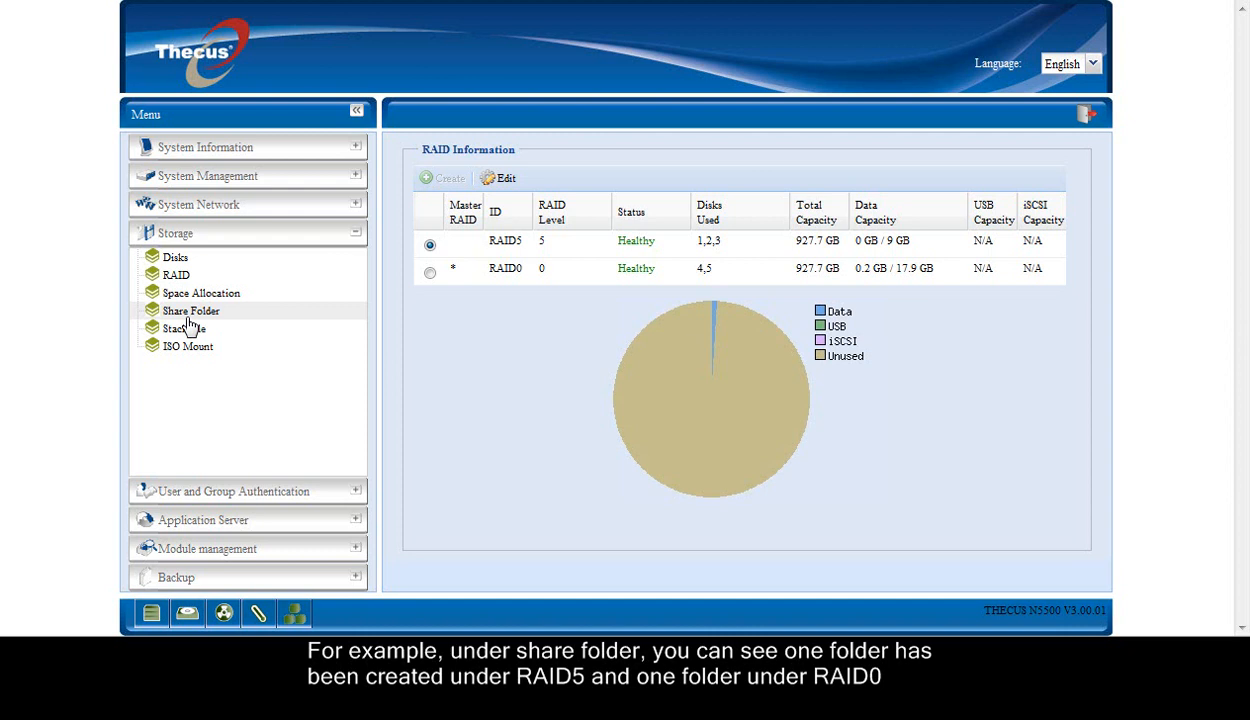
Show the share folder list with Thecus on RAID5 (zfs) and Thecus1 on RAID0 (ext3)
click(190, 310)
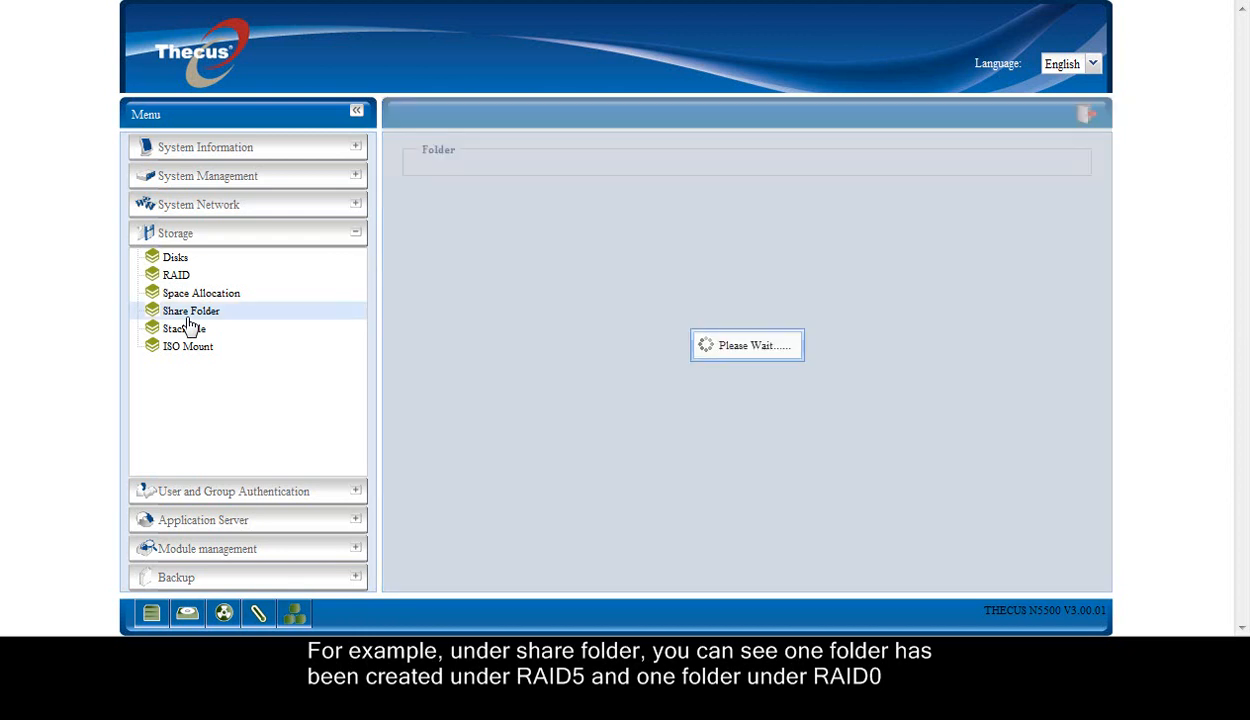
click(190, 312)
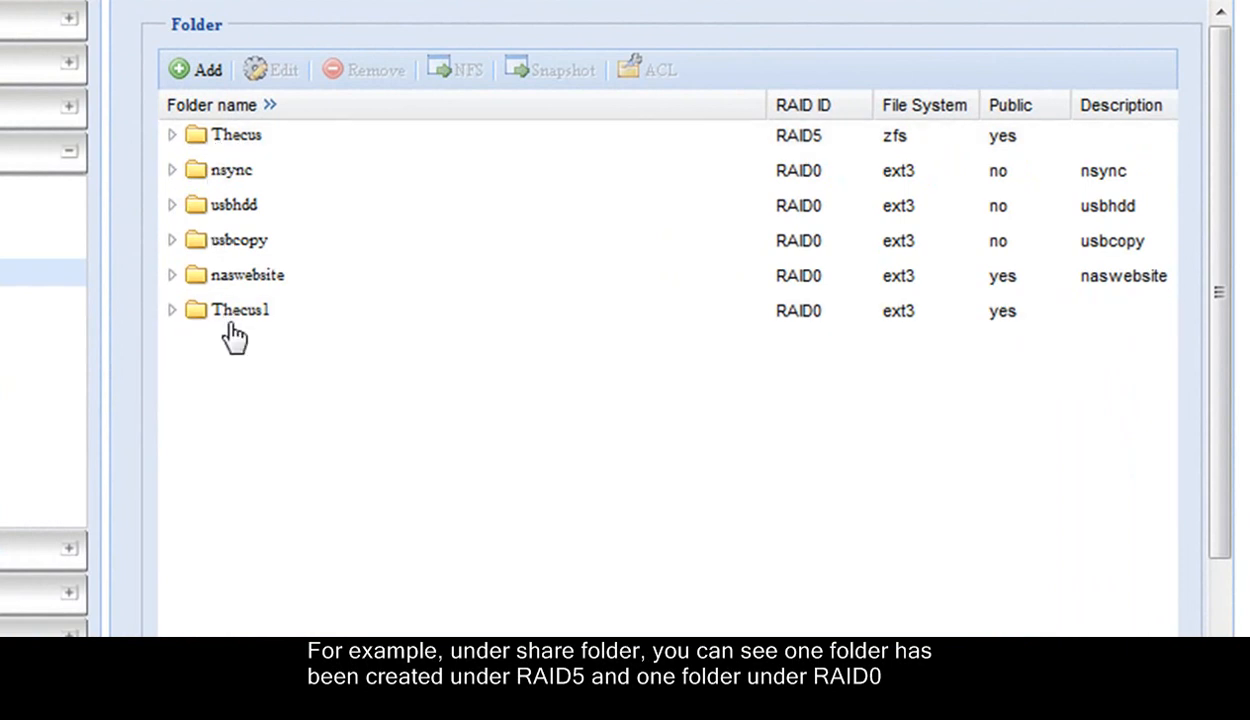
click(240, 310)
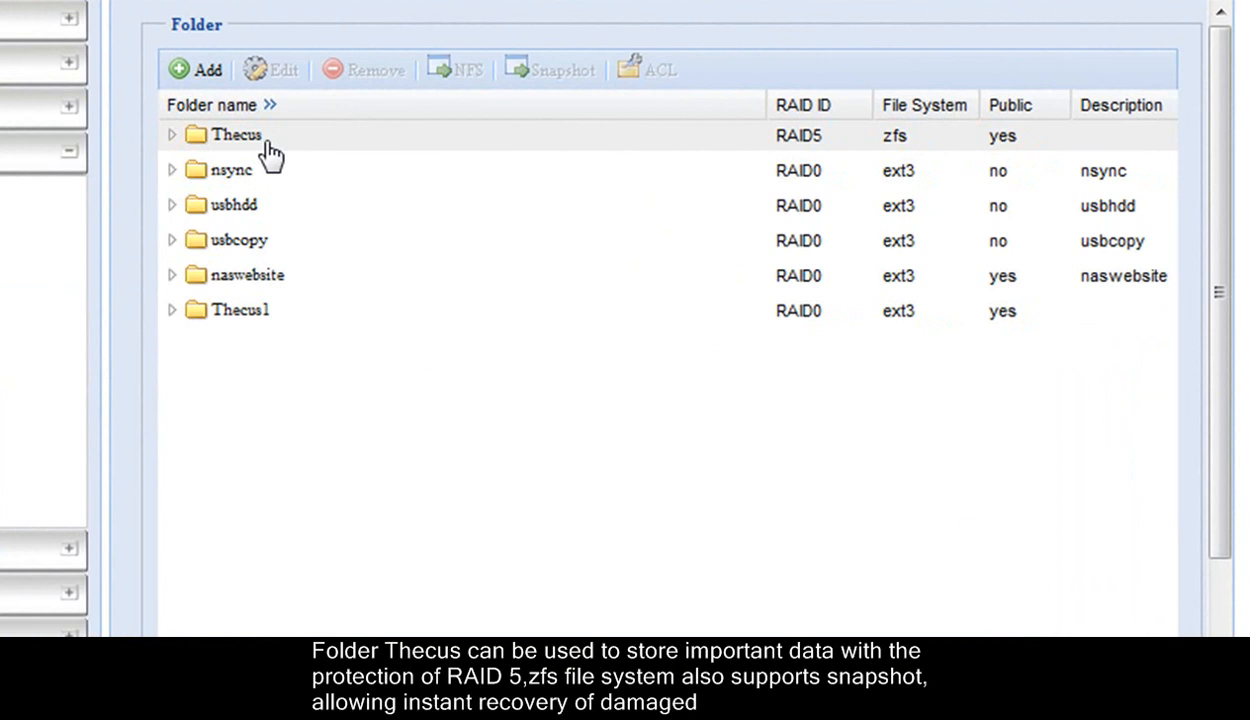
mouse_move(930, 156)
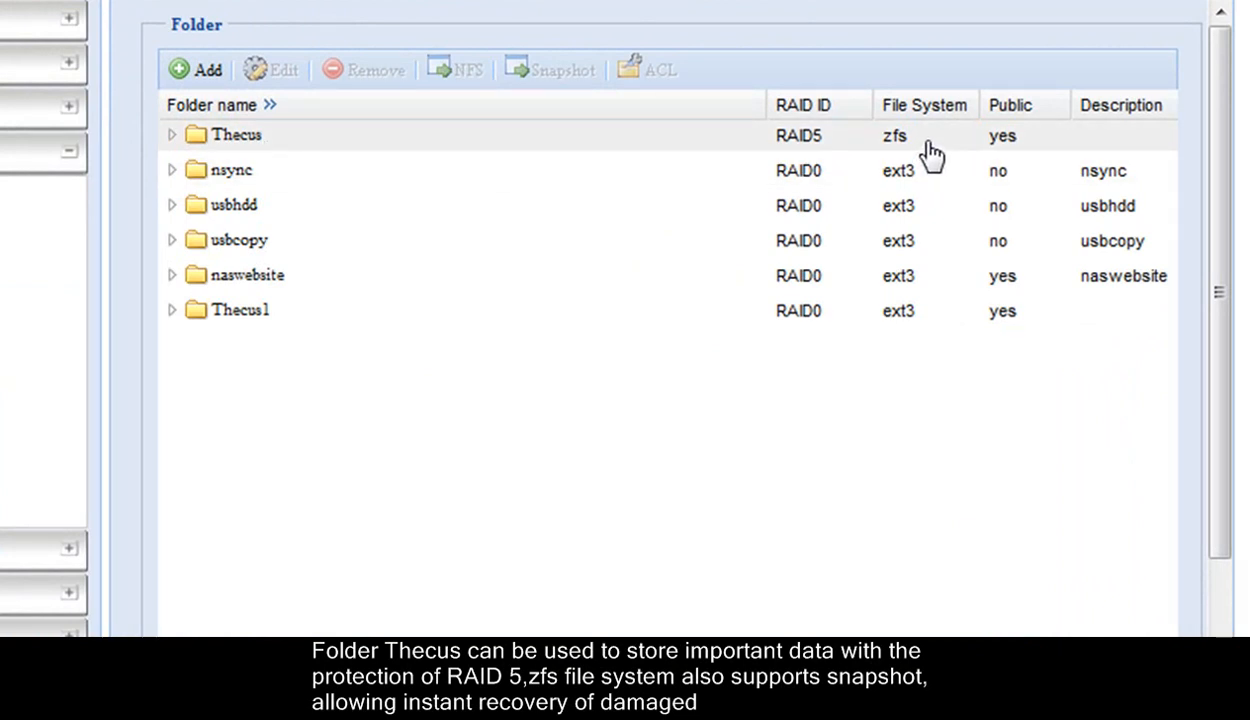